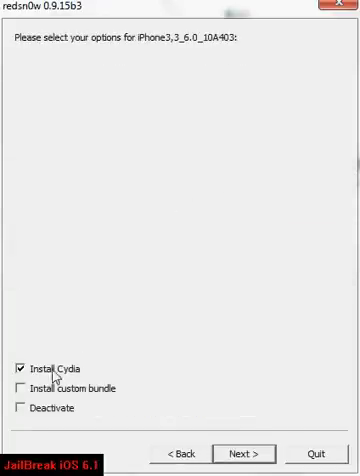
# Proceed past the jailbreak options with Install Cydia checked to the DFU preparation screen.
pyautogui.click(246, 452)
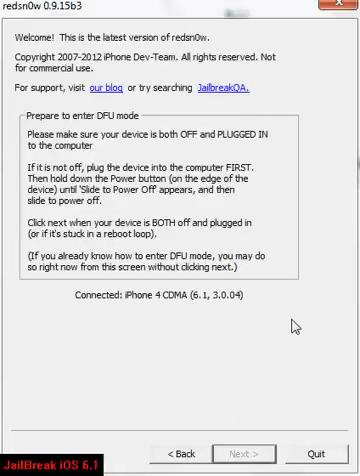
pyautogui.moveTo(294, 324)
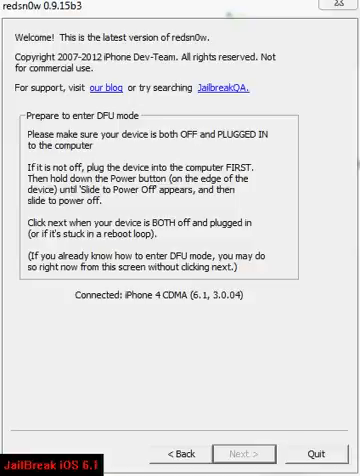
pyautogui.moveTo(262, 454)
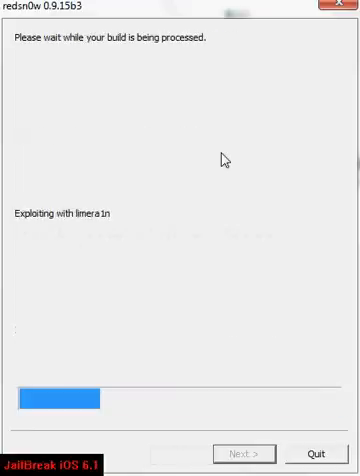
pyautogui.moveTo(264, 318)
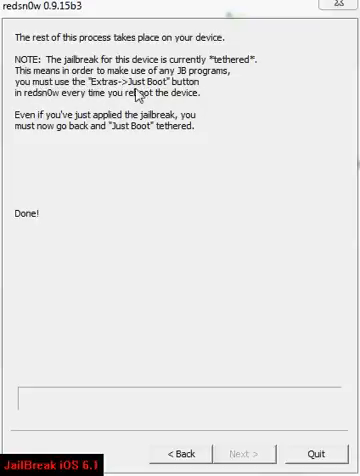
pyautogui.moveTo(206, 418)
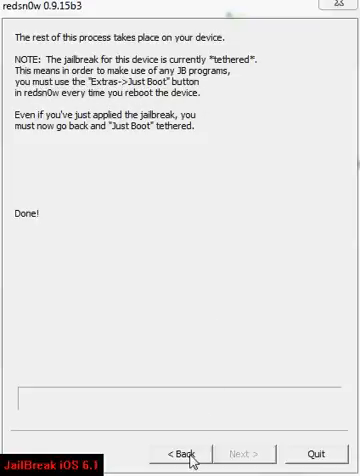
# Go back to the welcome screen offering Jailbreak and Extras.
pyautogui.click(184, 452)
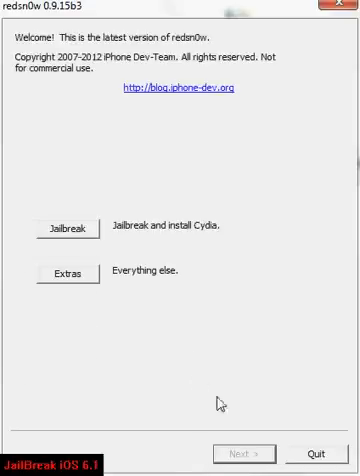
pyautogui.moveTo(222, 404)
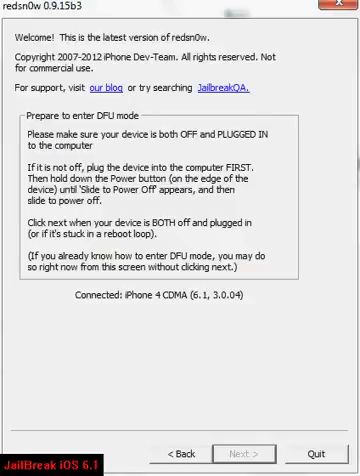
pyautogui.moveTo(252, 456)
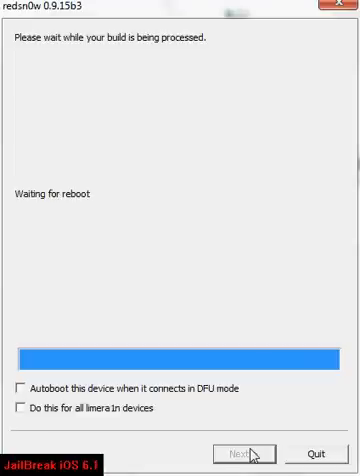
pyautogui.moveTo(240, 368)
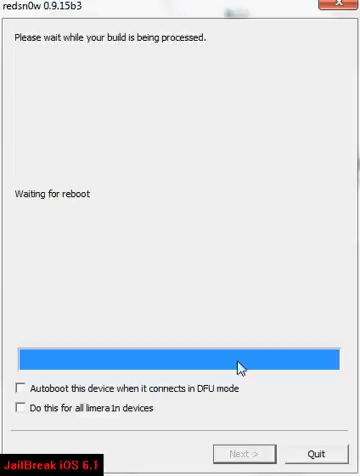